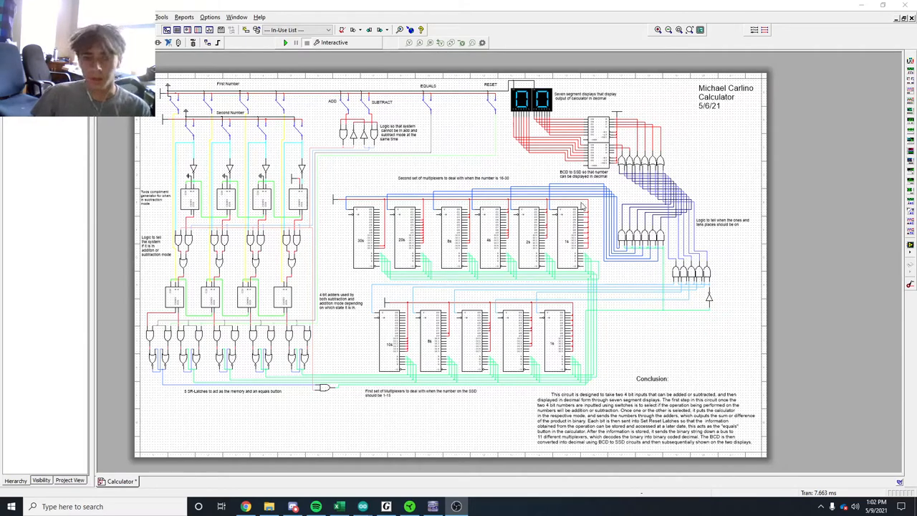
{"action": "mouse_move", "coordinate": [483, 142]}
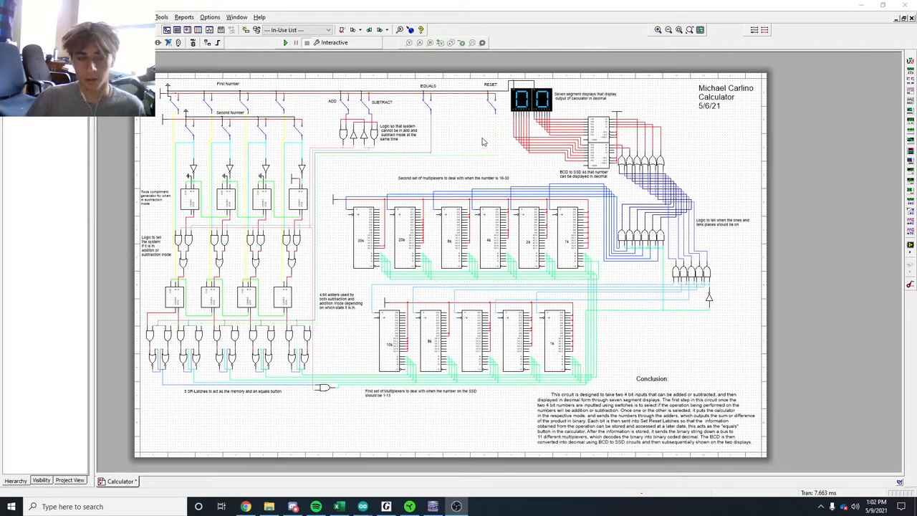
{"action": "mouse_move", "coordinate": [293, 65]}
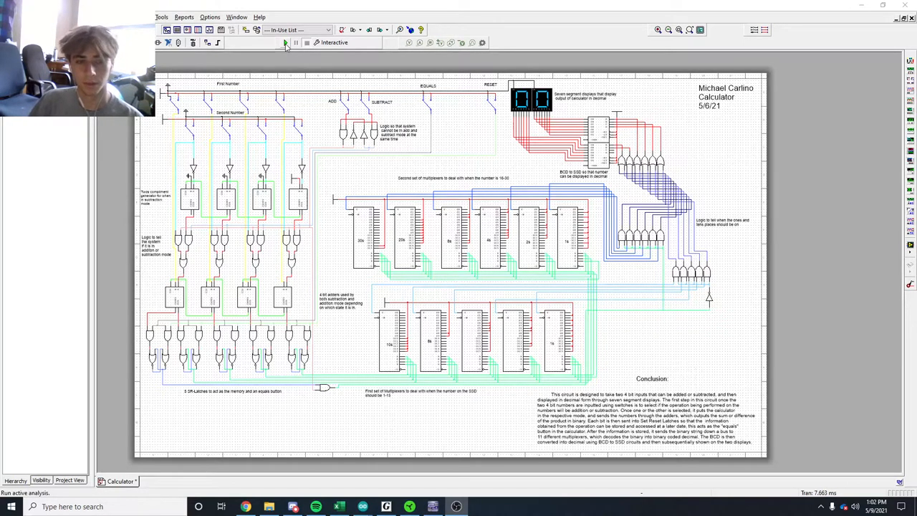
- Start the interactive simulation so the calculator's seven-segment display reads 00
{"action": "left_click", "coordinate": [285, 43]}
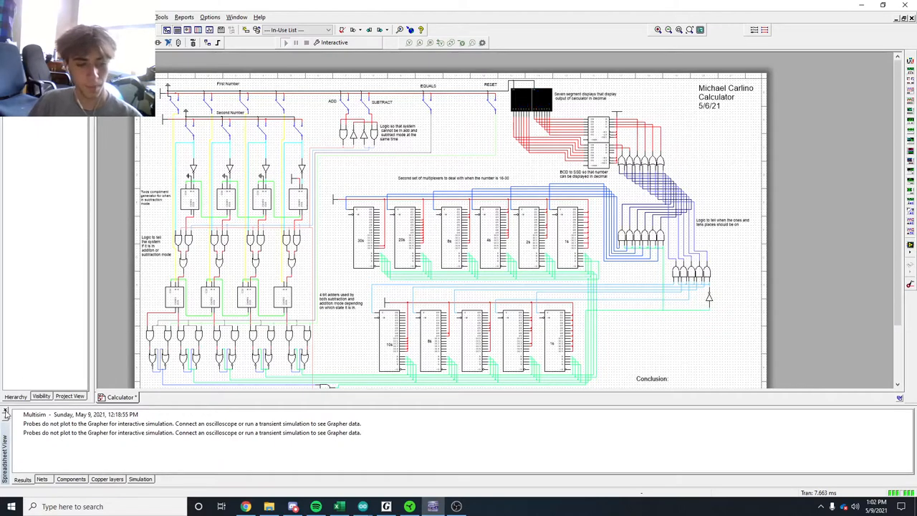
{"action": "left_click", "coordinate": [285, 43]}
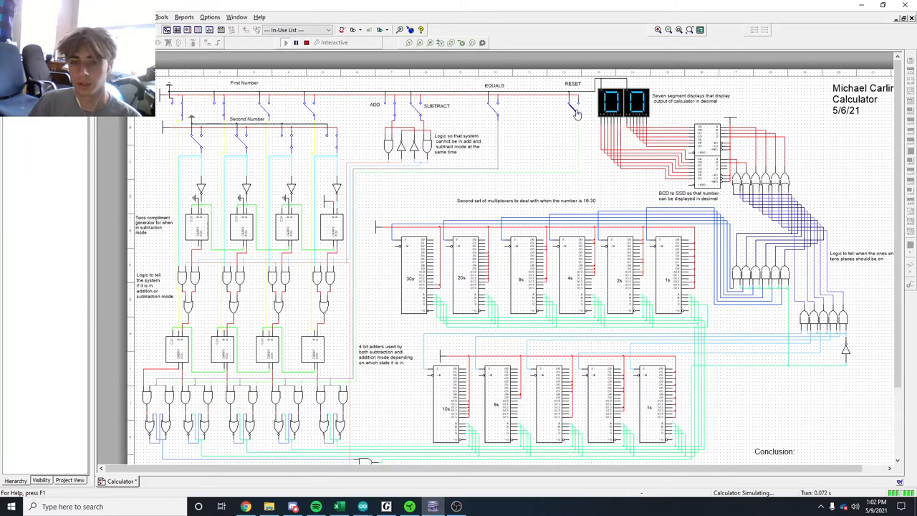
{"action": "mouse_move", "coordinate": [513, 129]}
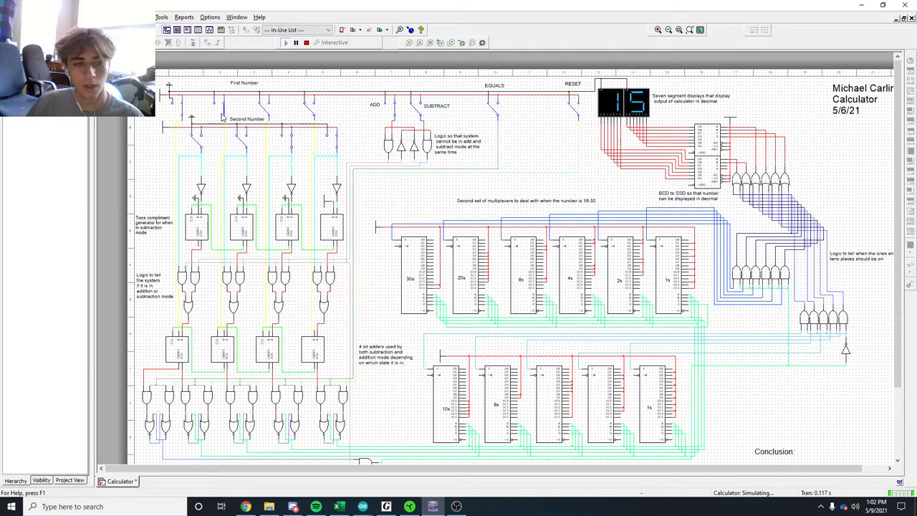
{"action": "mouse_move", "coordinate": [278, 148]}
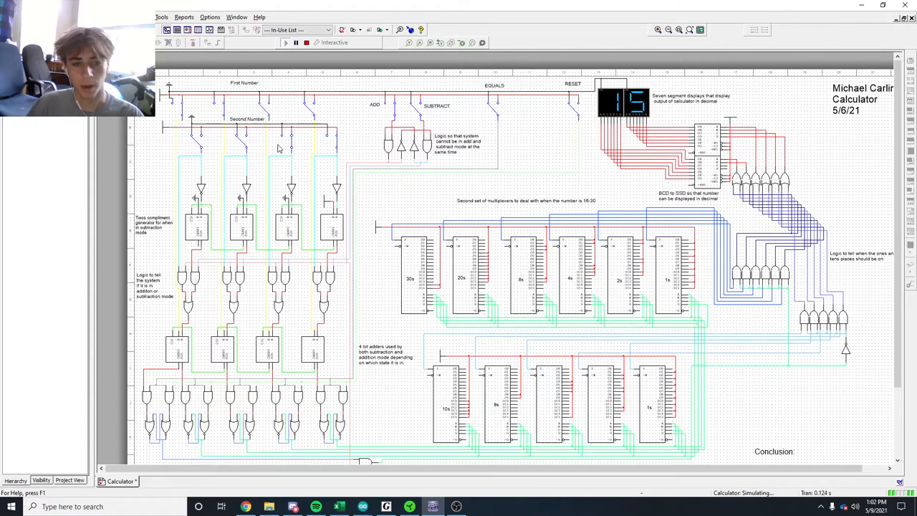
{"action": "mouse_move", "coordinate": [393, 117]}
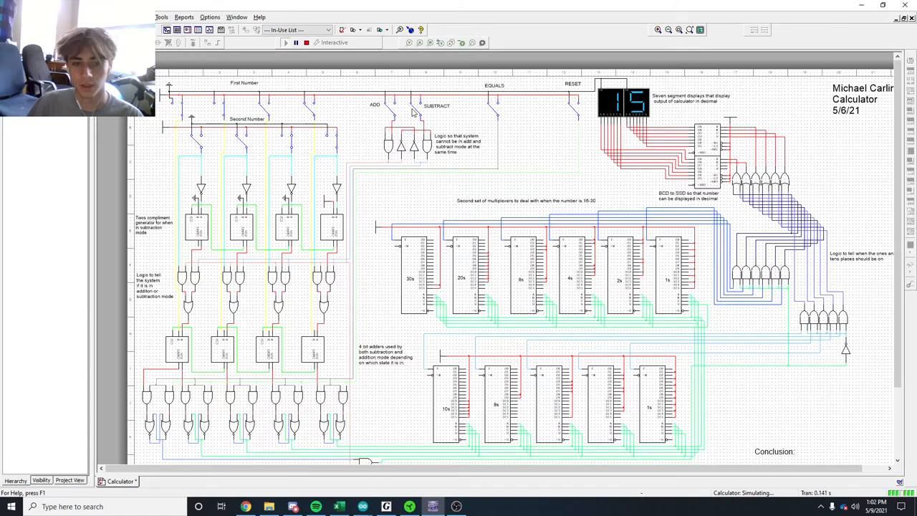
{"action": "mouse_move", "coordinate": [494, 114]}
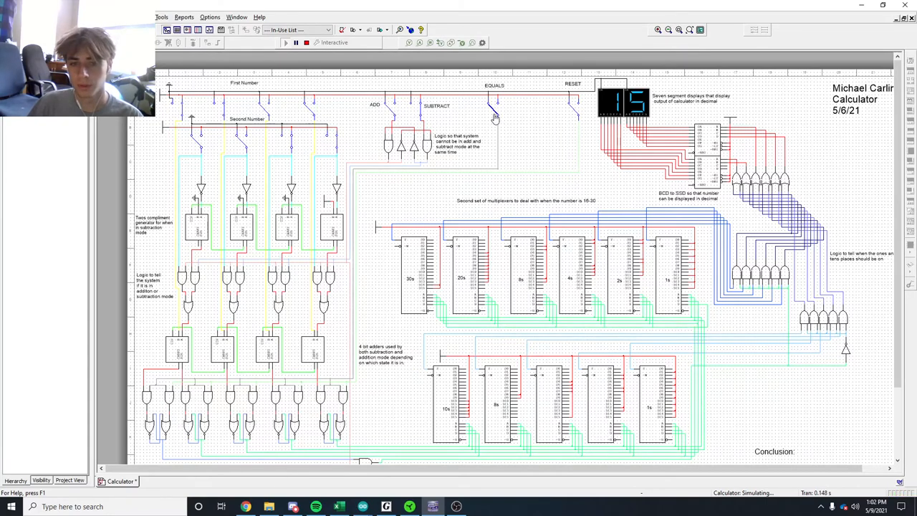